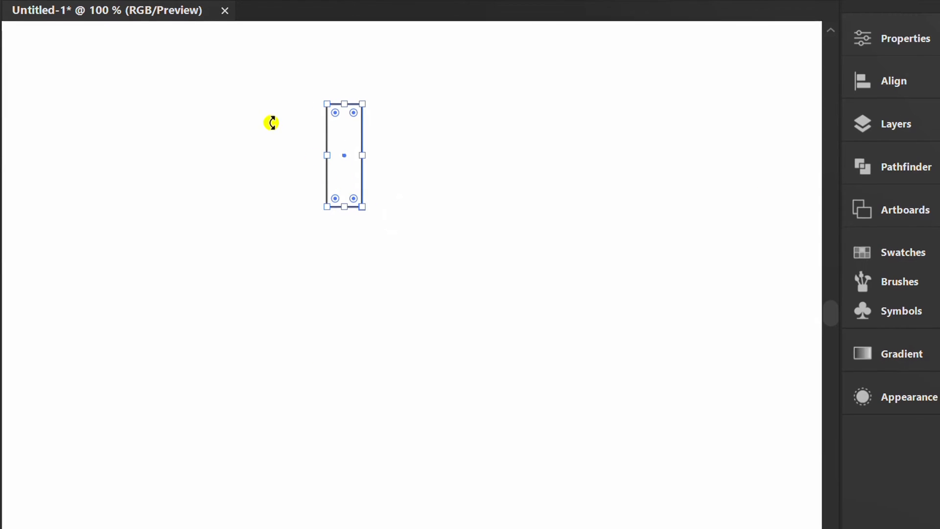
Step: Apply a radial repeat to the tall rectangle, giving 8 copies around a 54 px radius
{"action": "left_click", "coordinate": [107, 19]}
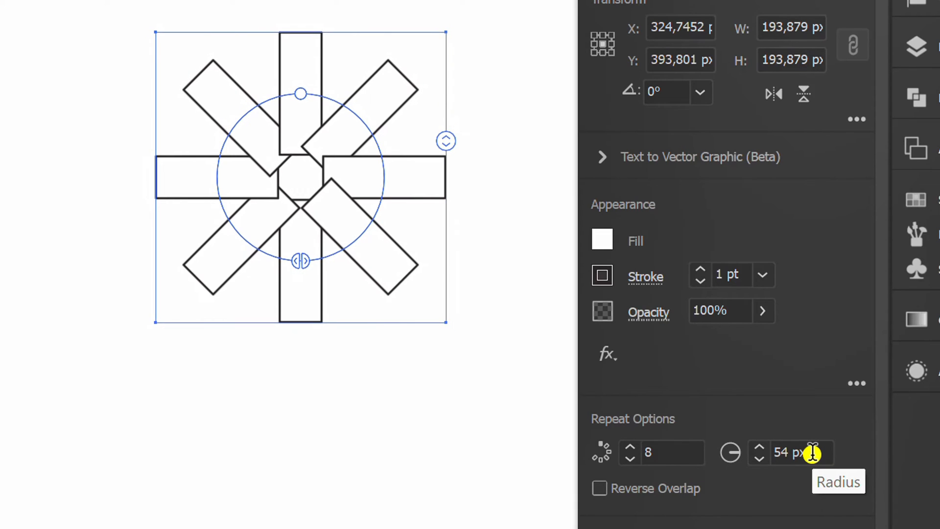
Step: Set the repeat radius to 55 px, test the arc and instance handles, keeping 8 copies
{"action": "left_click", "coordinate": [757, 459]}
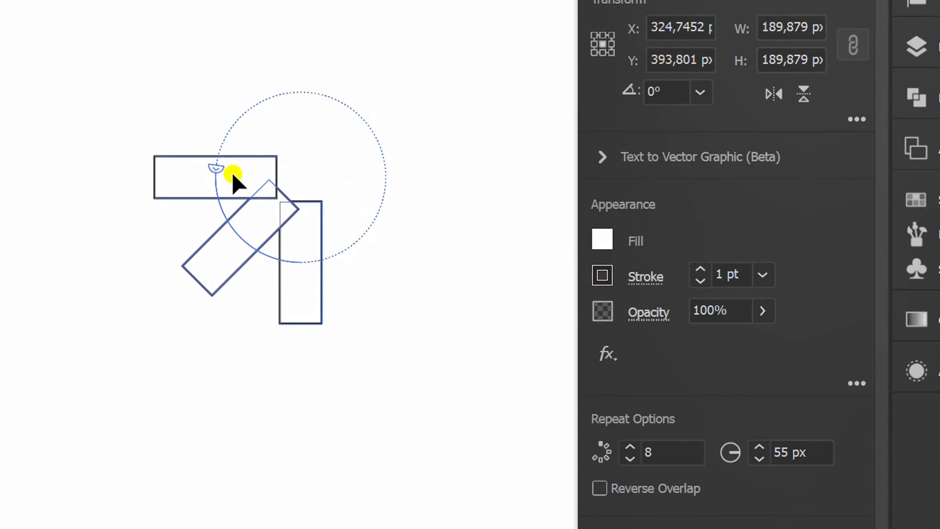
{"action": "left_click_drag", "start_coordinate": [213, 170], "coordinate": [307, 283]}
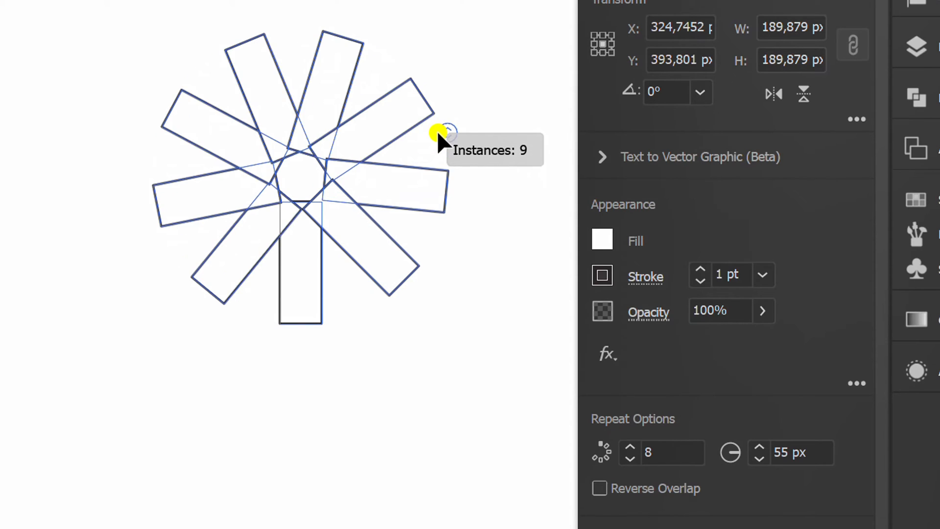
{"action": "left_click_drag", "start_coordinate": [443, 132], "coordinate": [443, 144]}
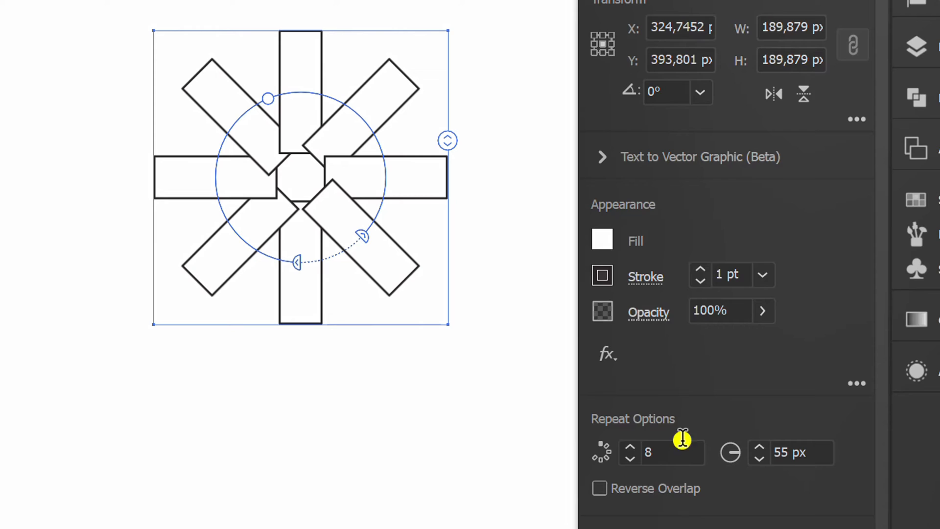
{"action": "mouse_move", "coordinate": [813, 452]}
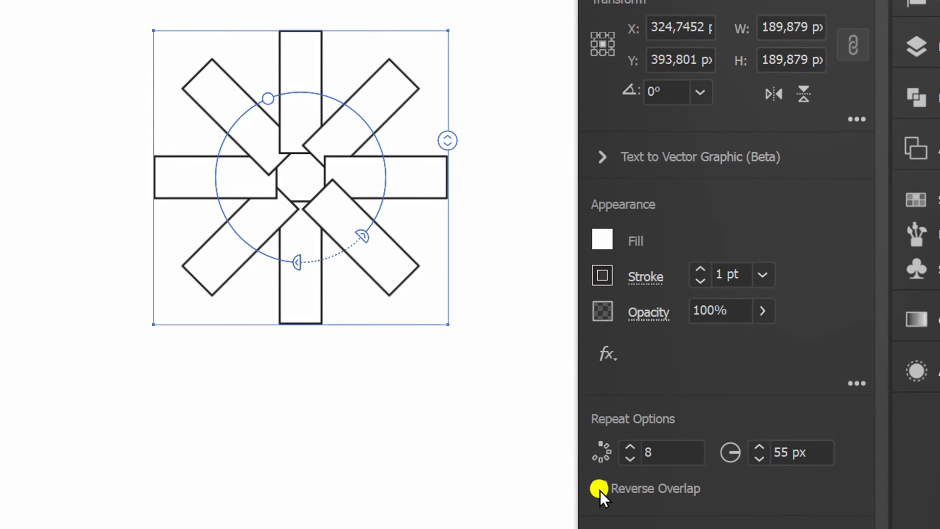
Step: Alt-drag a duplicate of the eight-rectangle radial design to the right, then zoom in
{"action": "left_click", "coordinate": [599, 488]}
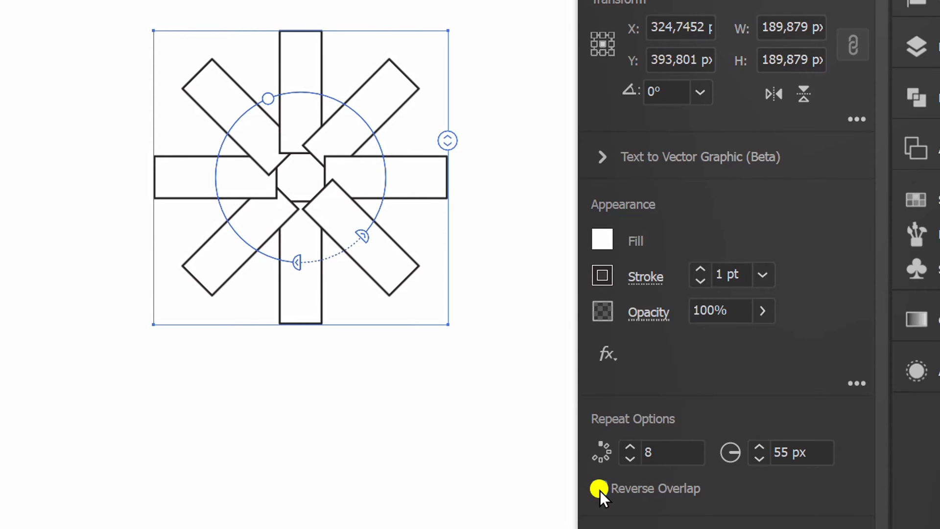
{"action": "left_click", "coordinate": [599, 488]}
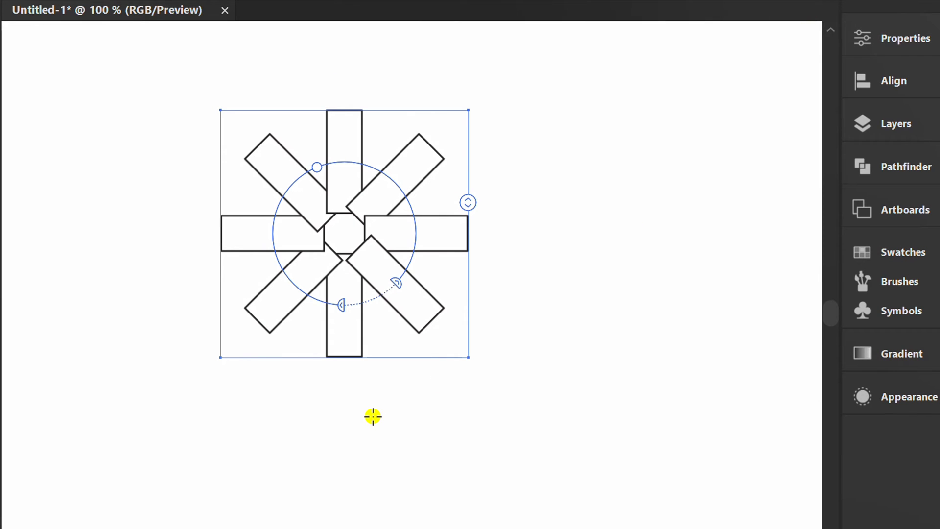
{"action": "left_click_drag", "start_coordinate": [344, 234], "coordinate": [399, 279]}
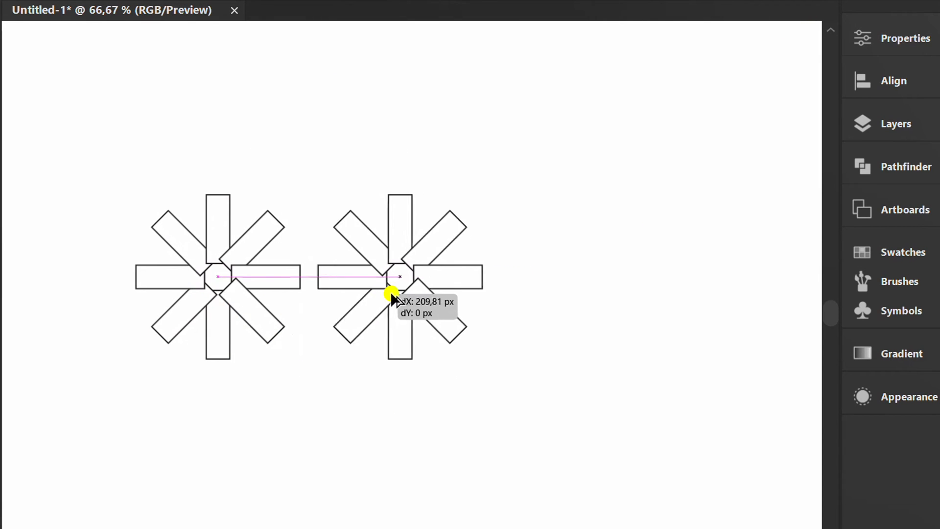
{"action": "key", "text": "ctrl+d"}
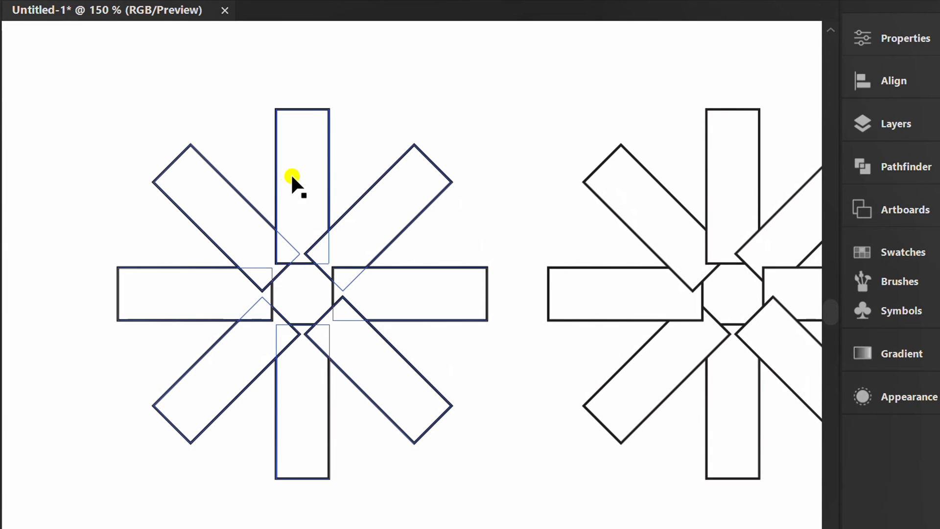
Step: In isolation mode, shorten the rectangle into a triangle and rotate it to swirl
{"action": "double_click", "coordinate": [302, 179]}
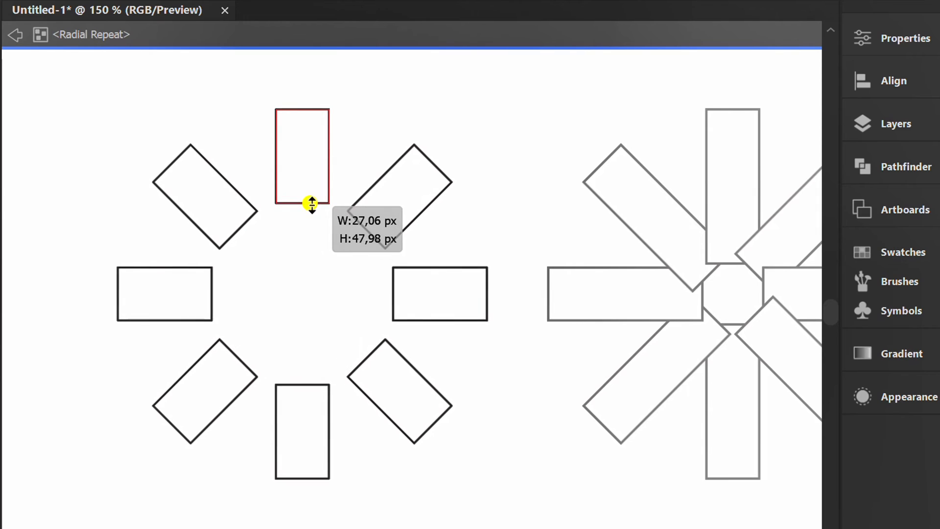
{"action": "left_click_drag", "start_coordinate": [312, 203], "coordinate": [316, 197]}
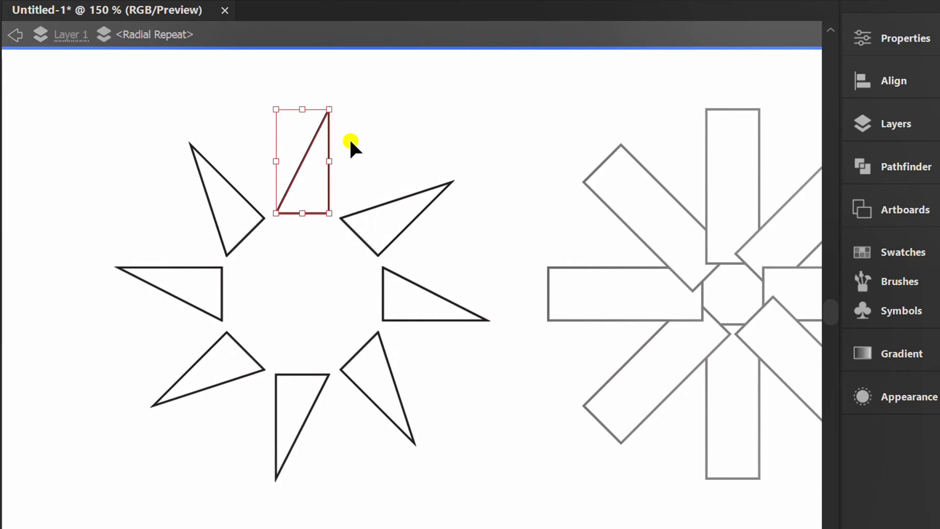
{"action": "left_click_drag", "start_coordinate": [350, 144], "coordinate": [350, 118]}
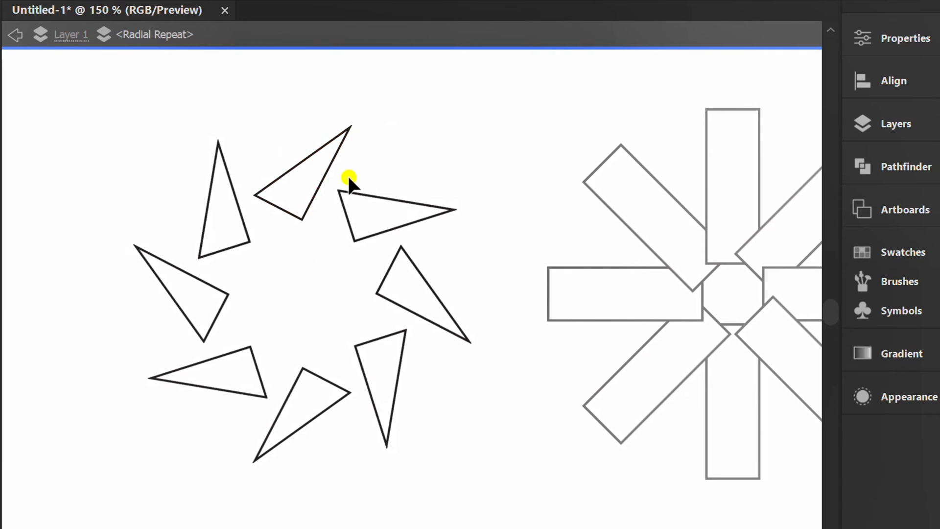
{"action": "left_click", "coordinate": [350, 182]}
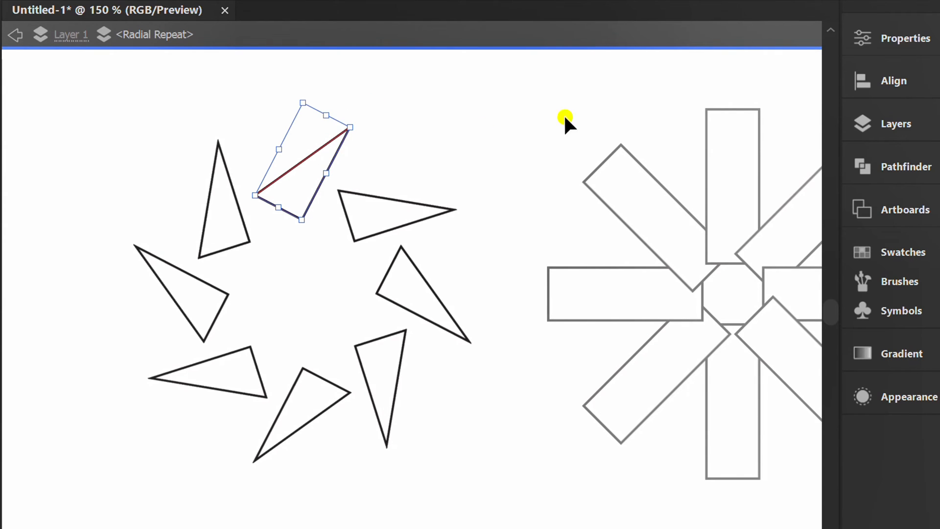
Step: Fill the triangle black and nudge it slightly down and left
{"action": "left_click", "coordinate": [905, 38]}
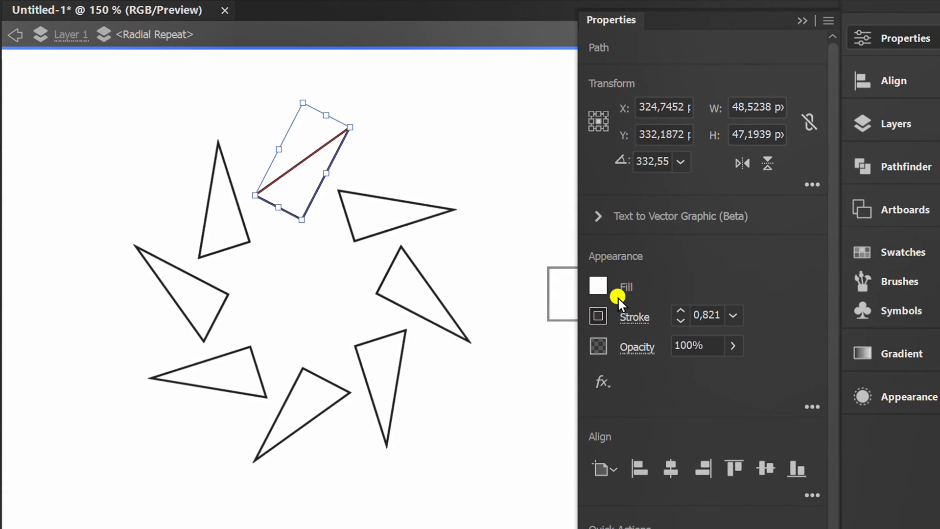
{"action": "left_click", "coordinate": [598, 285]}
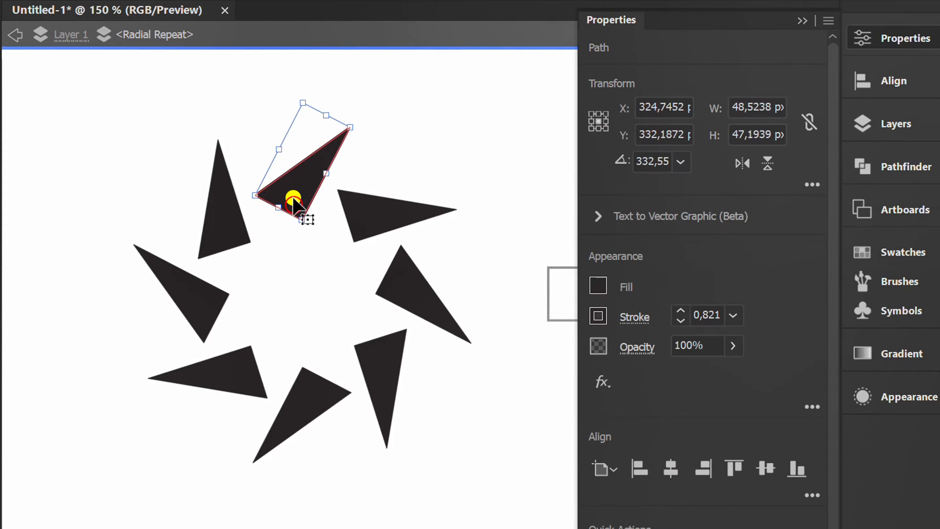
{"action": "left_click_drag", "start_coordinate": [293, 198], "coordinate": [291, 203]}
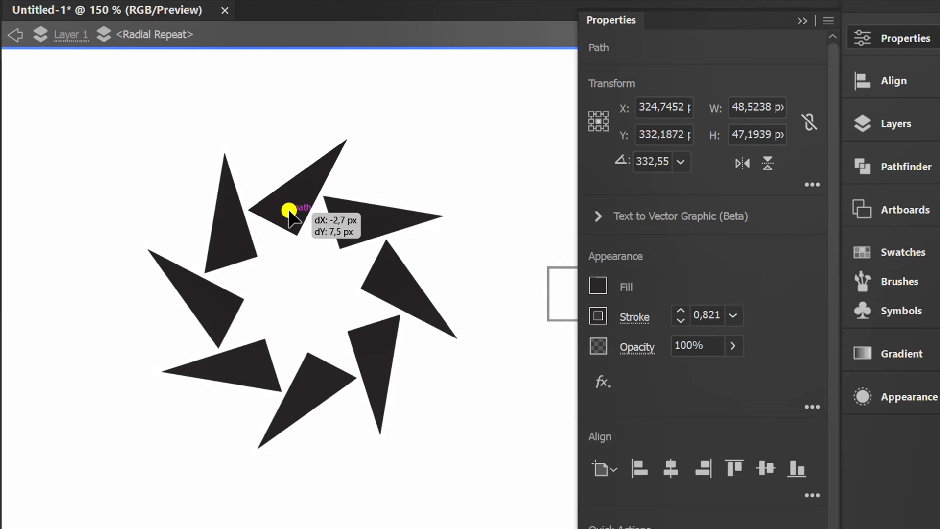
{"action": "left_click", "coordinate": [250, 258]}
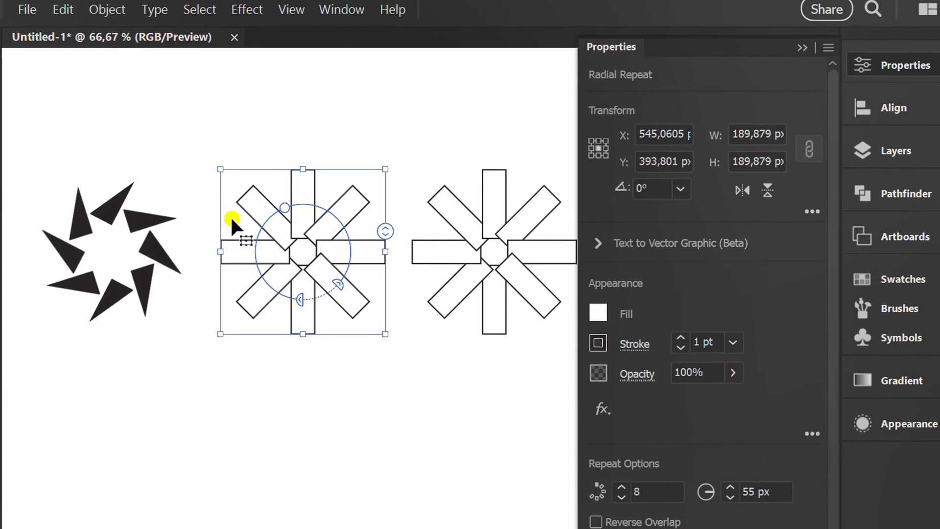
Step: Release the middle radial repeat back into a single tall rectangle via Object > Repeat > Release
{"action": "left_click", "coordinate": [107, 10]}
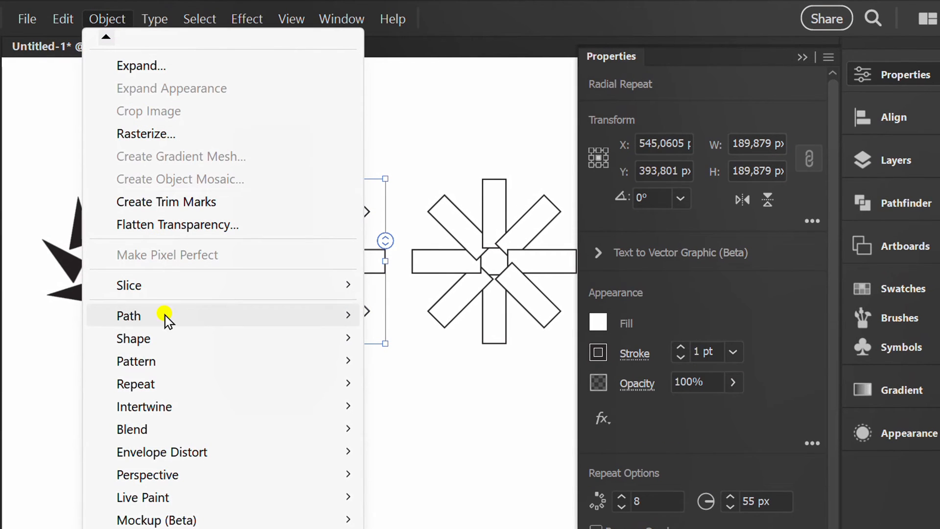
{"action": "mouse_move", "coordinate": [136, 384]}
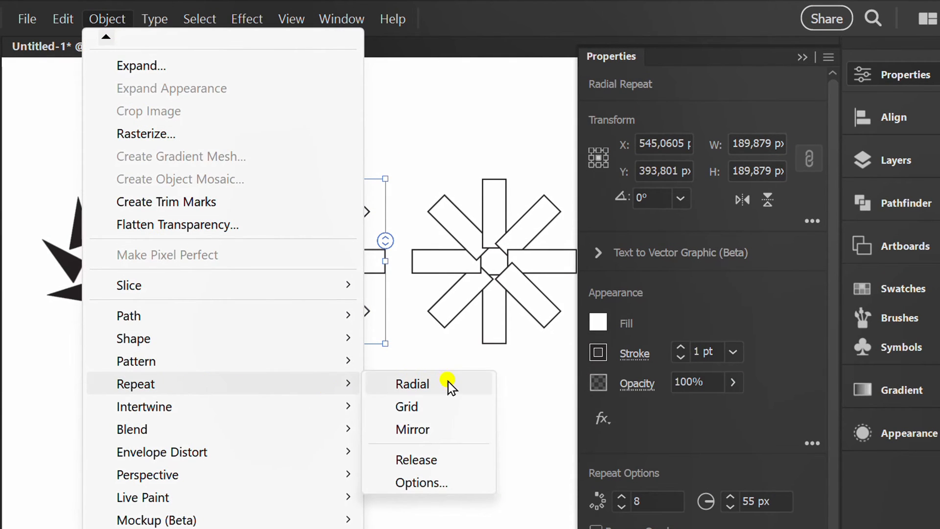
{"action": "left_click", "coordinate": [416, 459]}
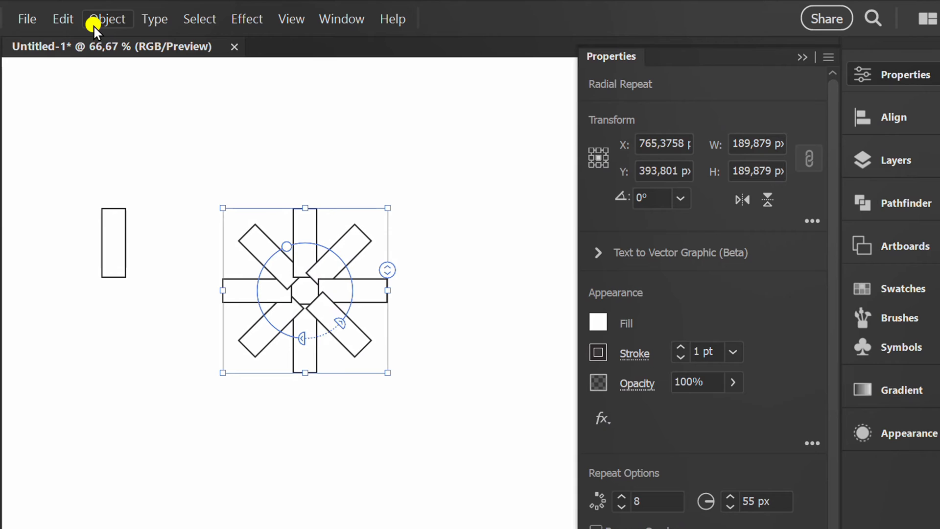
Step: Expand the radial design with Object and Fill checked, then right-click the resulting group
{"action": "left_click", "coordinate": [107, 18]}
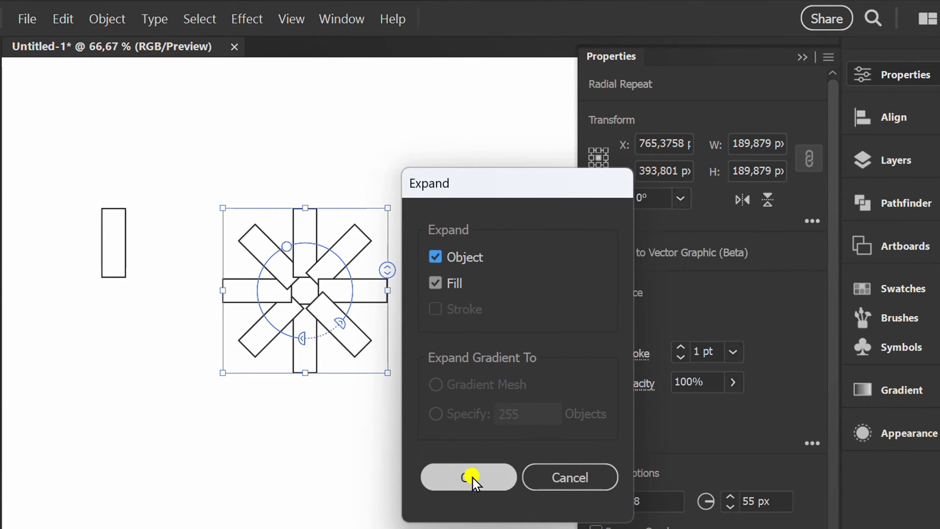
{"action": "left_click", "coordinate": [468, 476]}
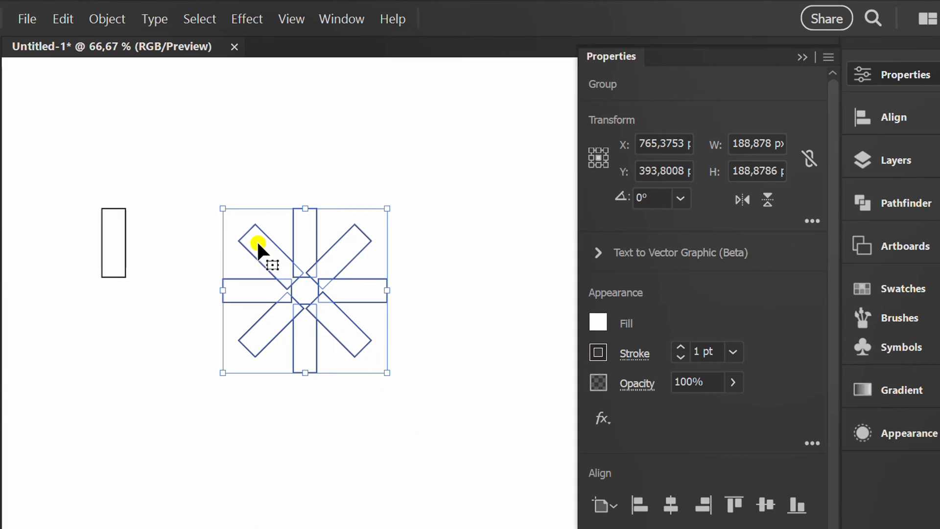
{"action": "right_click", "coordinate": [259, 251]}
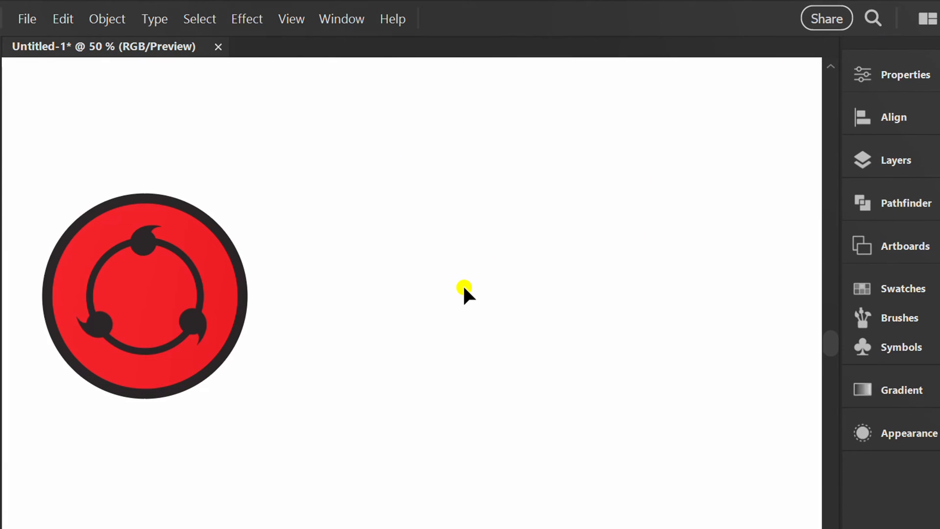
{"action": "mouse_move", "coordinate": [445, 282]}
{"action": "type", "text": "300"}
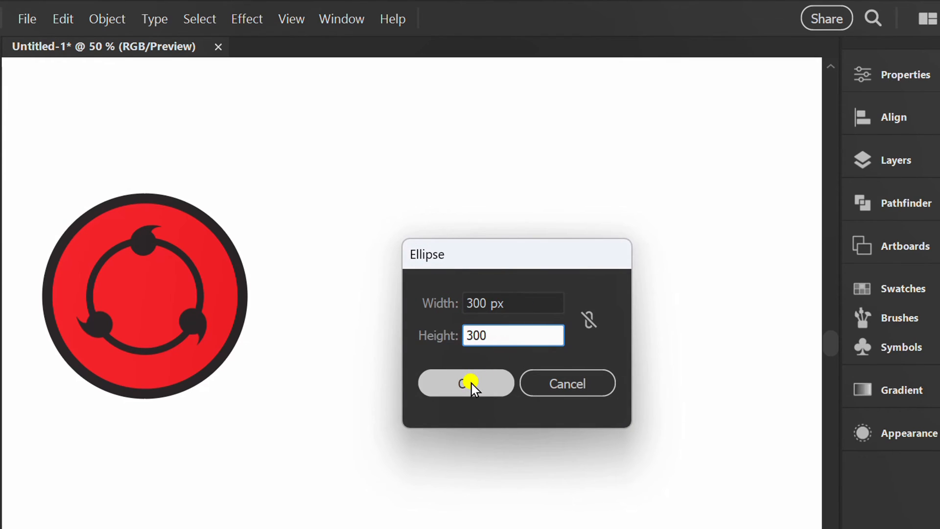
Step: Draw a 300 px by 300 px circle with the Ellipse tool dialog
{"action": "left_click", "coordinate": [465, 382]}
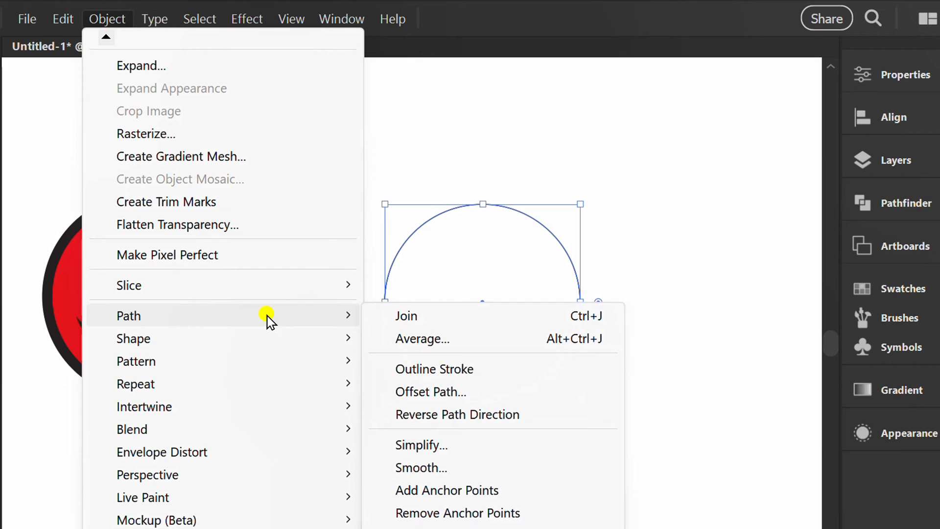
{"action": "mouse_move", "coordinate": [502, 391]}
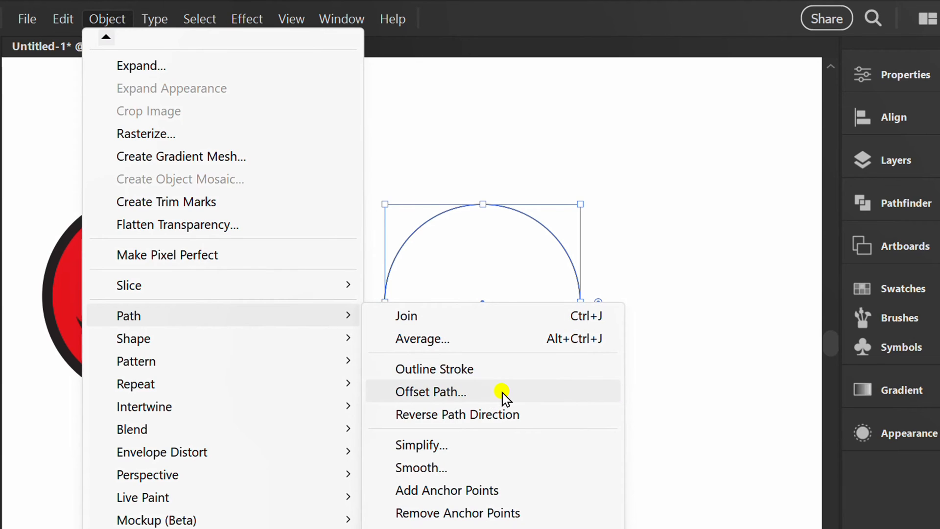
Step: Apply Offset Path with a -62 px offset to create an inner concentric circle
{"action": "left_click", "coordinate": [431, 391]}
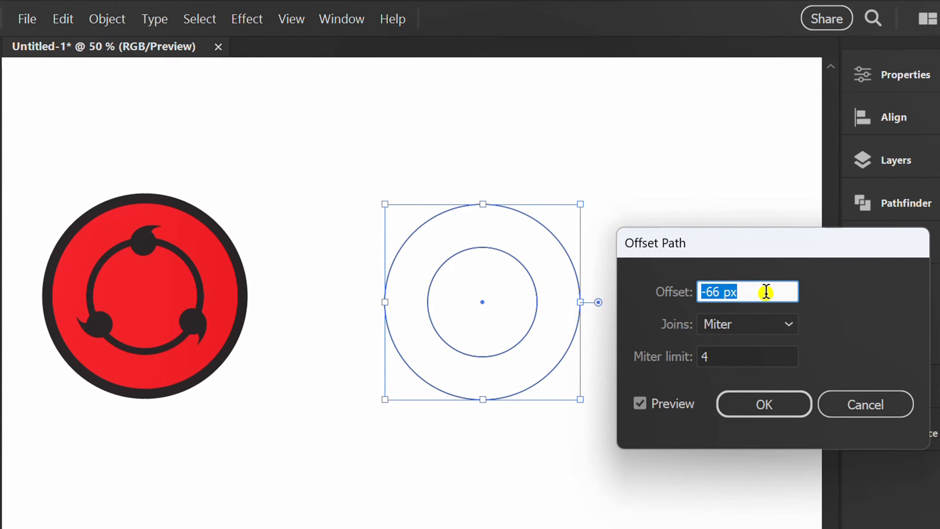
{"action": "type", "text": "-62 px"}
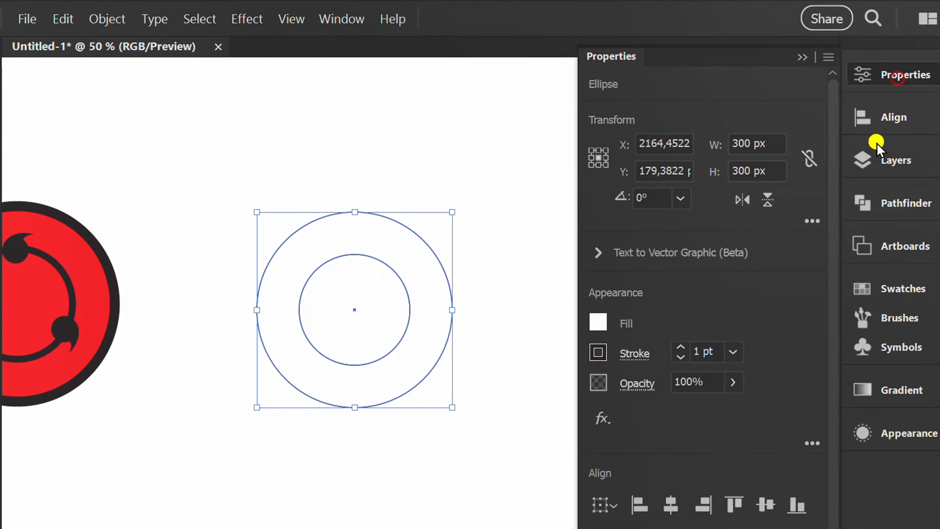
Step: Select both circles and set thick black strokes in the Properties panel
{"action": "left_click", "coordinate": [680, 347]}
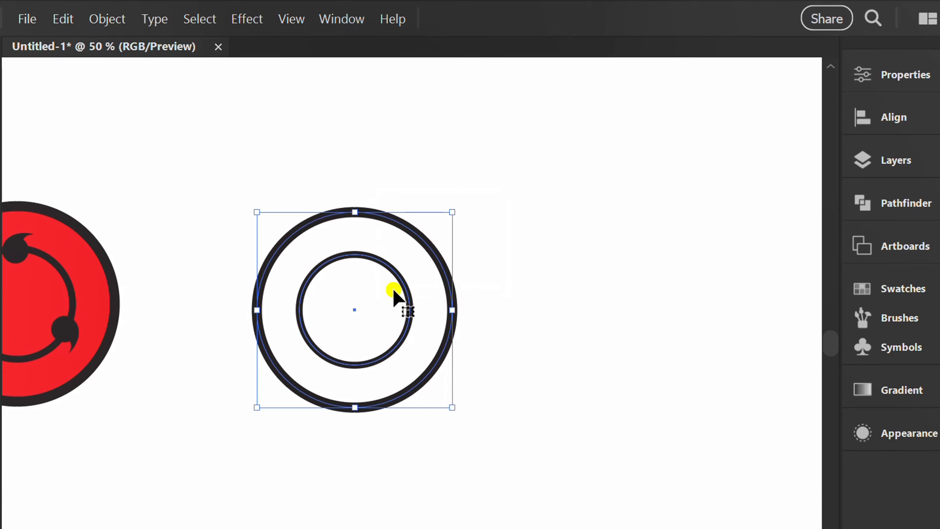
{"action": "left_click", "coordinate": [907, 74]}
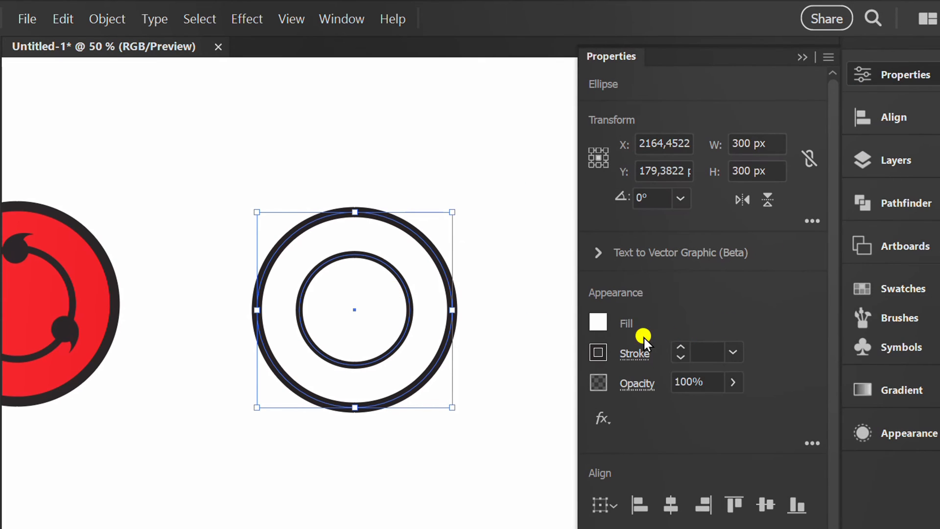
{"action": "left_click", "coordinate": [598, 322]}
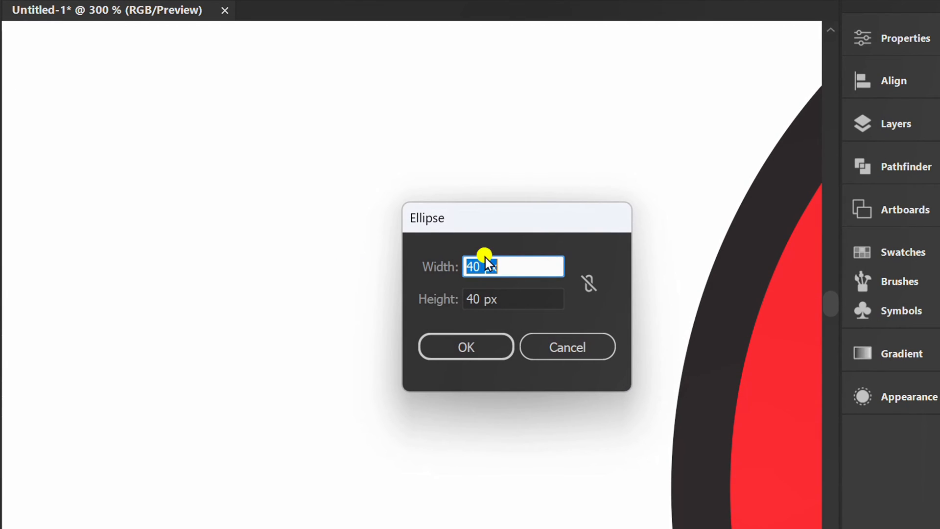
Step: Enter 40 px width and height in the Ellipse dialog to add the small outlined circle
{"action": "left_click", "coordinate": [513, 298]}
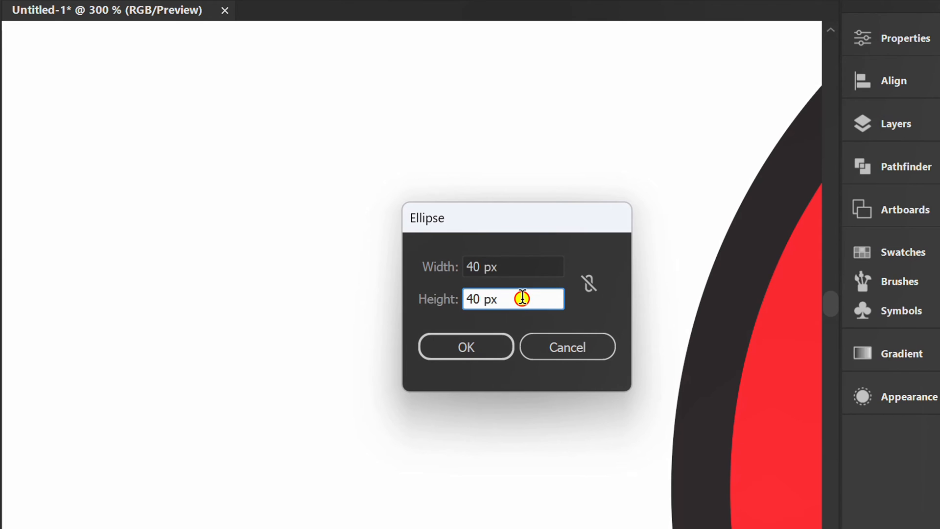
{"action": "left_click", "coordinate": [465, 346]}
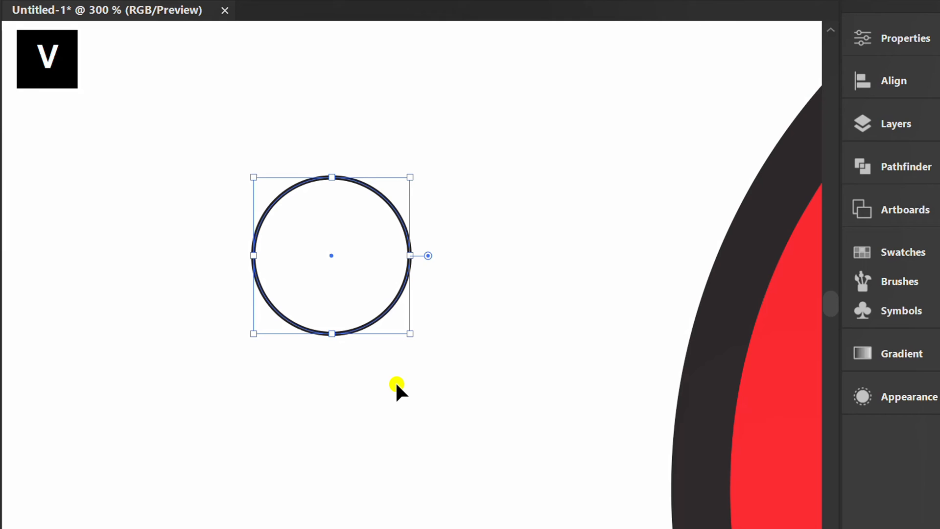
Step: Drag the 40 px circle's edge out into a pointed tomoe tail
{"action": "key", "text": "p"}
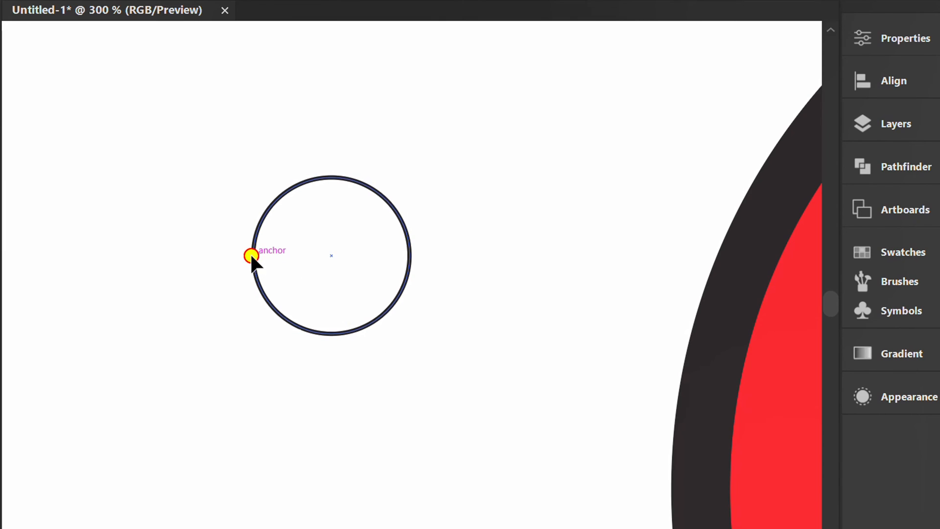
{"action": "left_click_drag", "start_coordinate": [251, 254], "coordinate": [410, 111]}
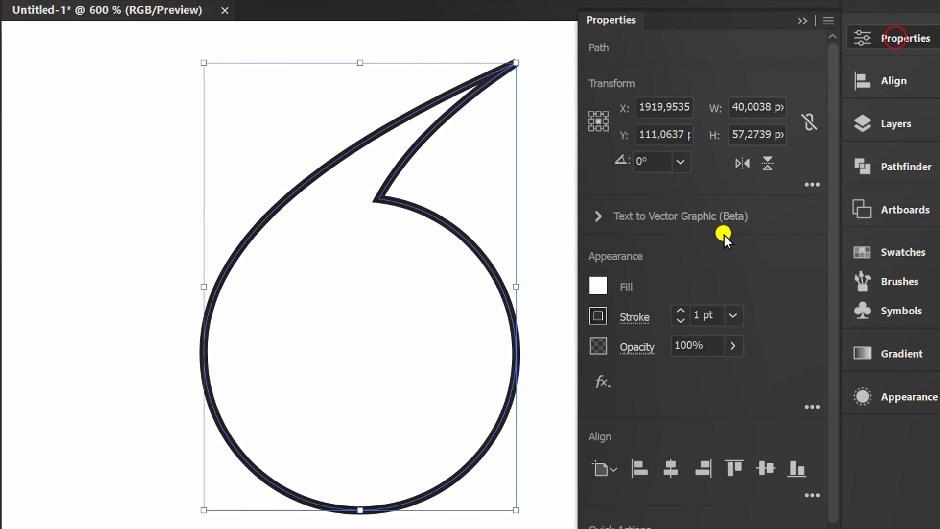
Step: Fill the tomoe black with no stroke and move it onto the inner ring's top
{"action": "left_click", "coordinate": [598, 286]}
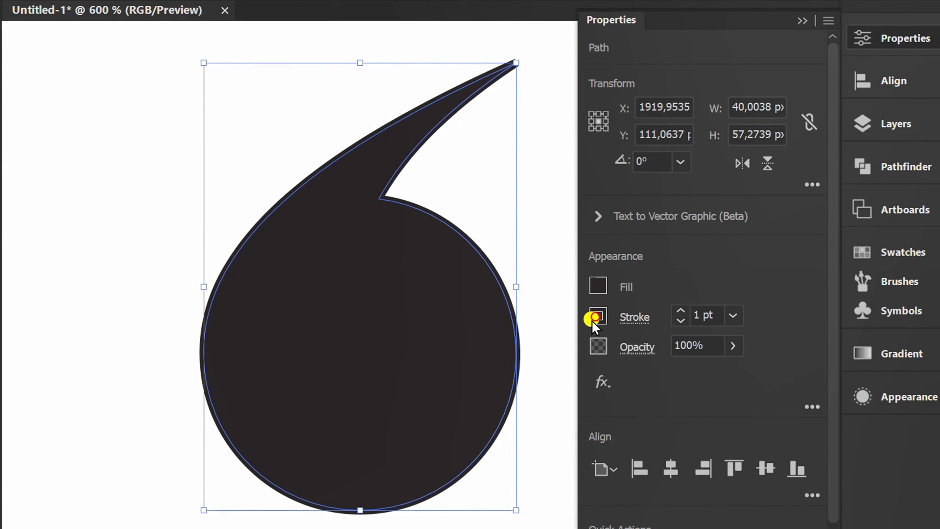
{"action": "left_click", "coordinate": [597, 316]}
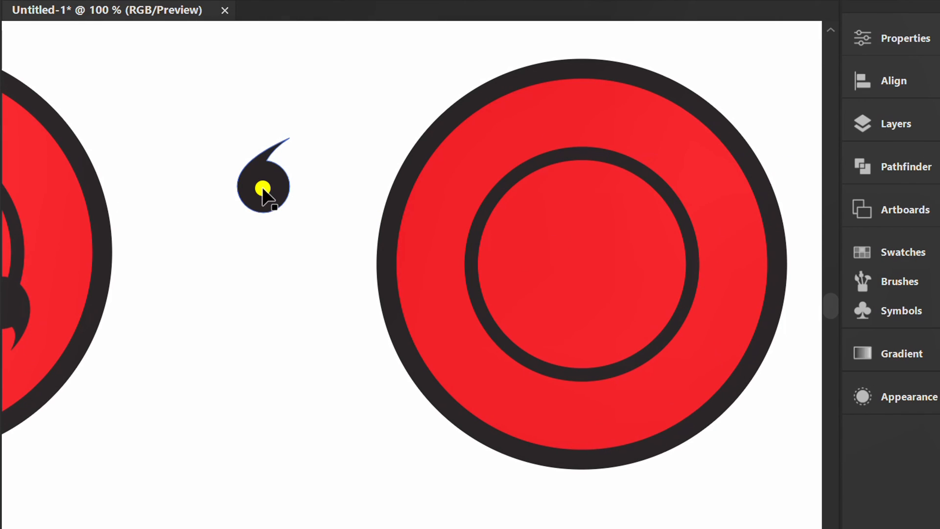
{"action": "left_click_drag", "start_coordinate": [264, 182], "coordinate": [576, 168]}
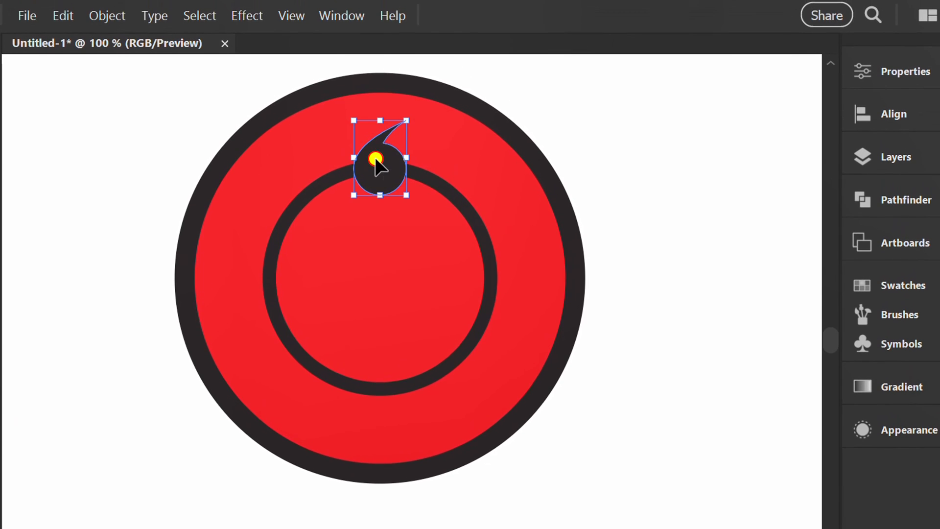
Step: Apply a radial repeat of eight tomoes, centred on the logo with 89 px radius
{"action": "left_click", "coordinate": [107, 15]}
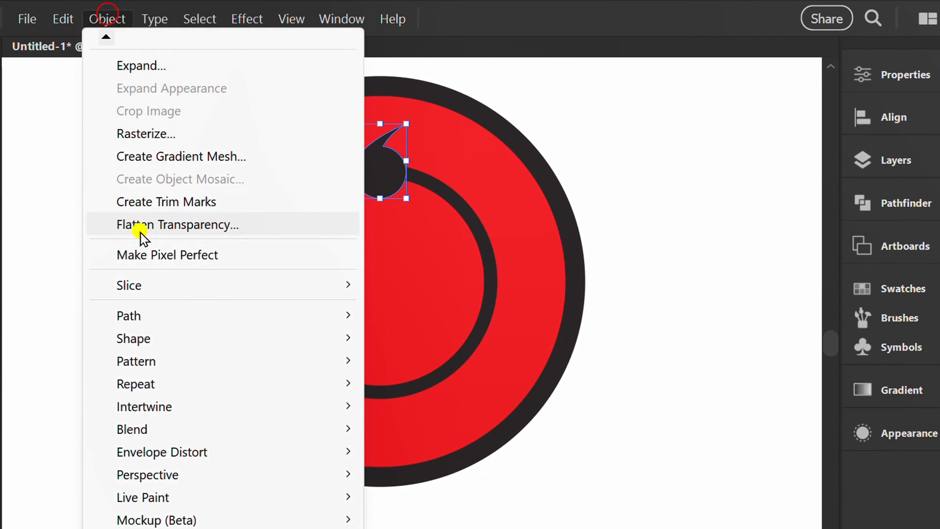
{"action": "mouse_move", "coordinate": [135, 383]}
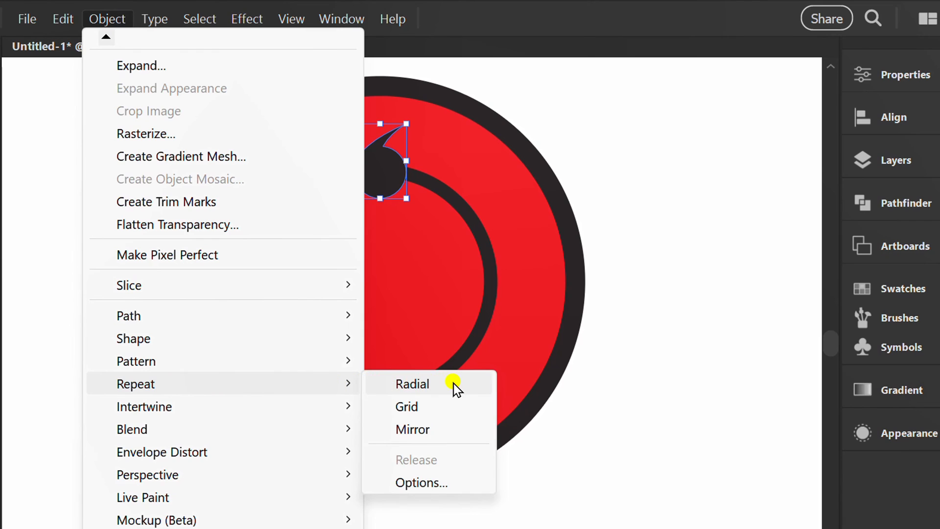
{"action": "left_click", "coordinate": [412, 383]}
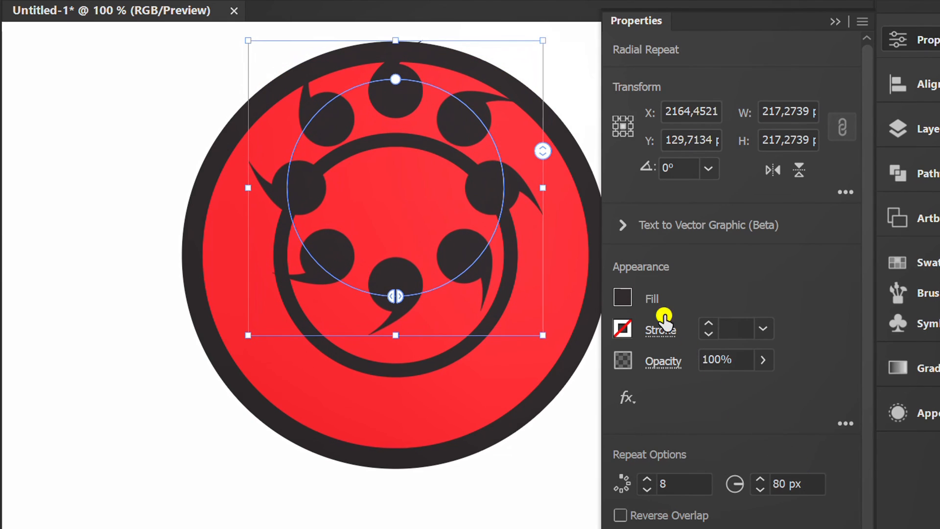
{"action": "left_click_drag", "start_coordinate": [395, 78], "coordinate": [420, 117]}
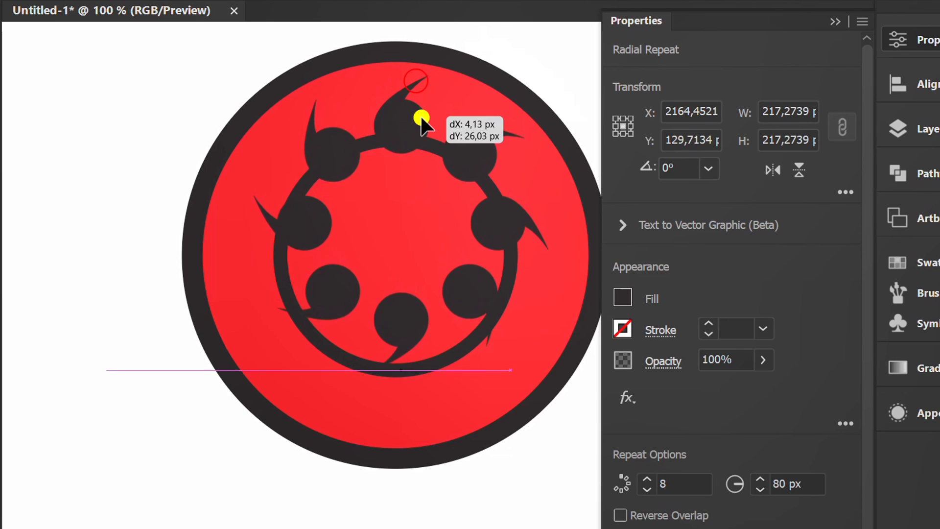
{"action": "left_click_drag", "start_coordinate": [419, 117], "coordinate": [419, 148]}
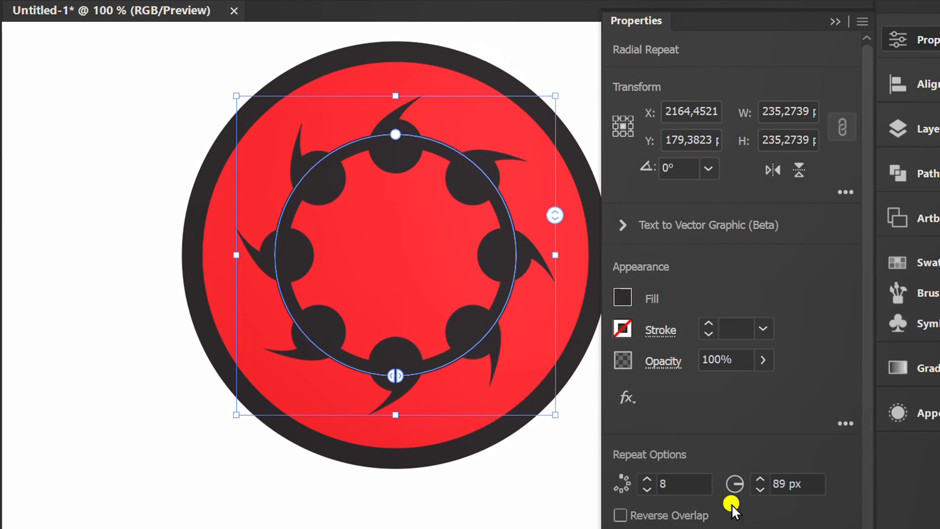
Step: Set the radial repeat instances to 3 and enlarge the radius slightly
{"action": "left_click", "coordinate": [646, 489]}
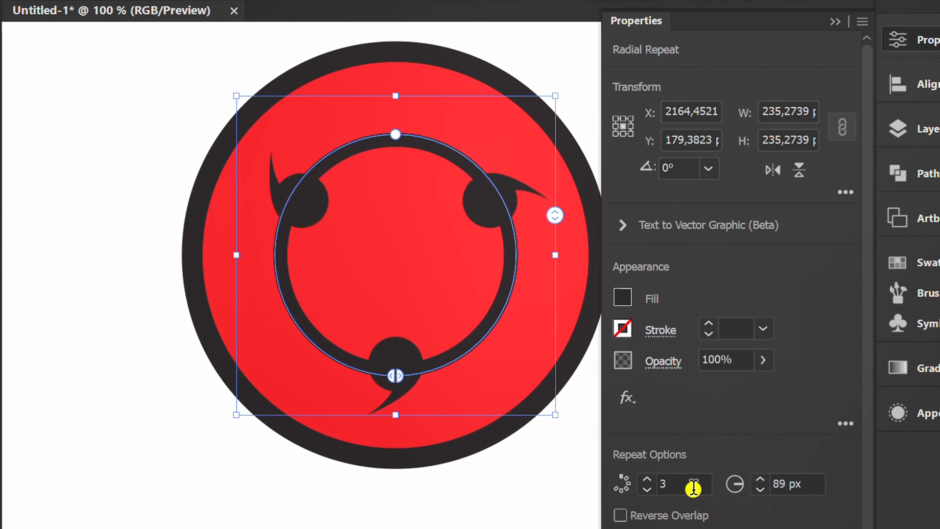
{"action": "left_click", "coordinate": [759, 480]}
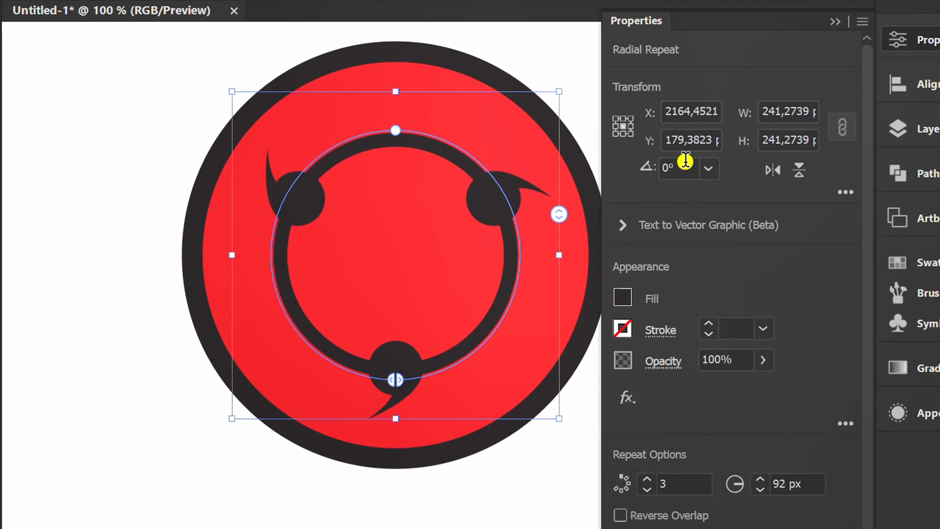
{"action": "left_click", "coordinate": [707, 168]}
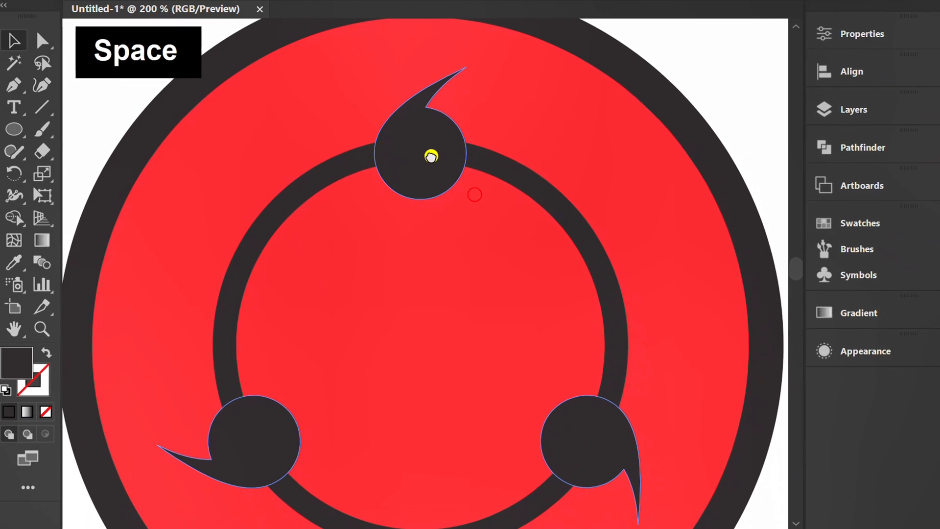
Step: Isolate the original tomoe in the repeat and rotate it so all tails turn sideways
{"action": "double_click", "coordinate": [420, 149]}
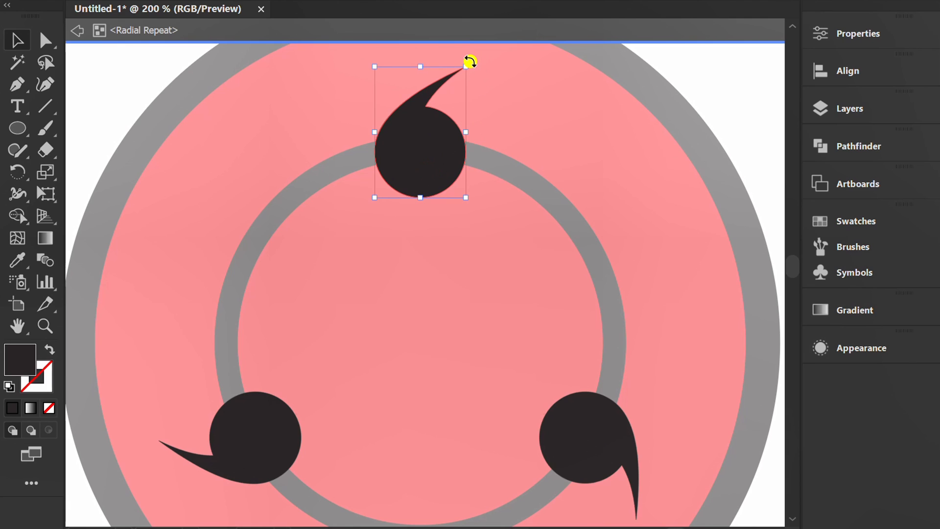
{"action": "left_click_drag", "start_coordinate": [467, 65], "coordinate": [492, 102]}
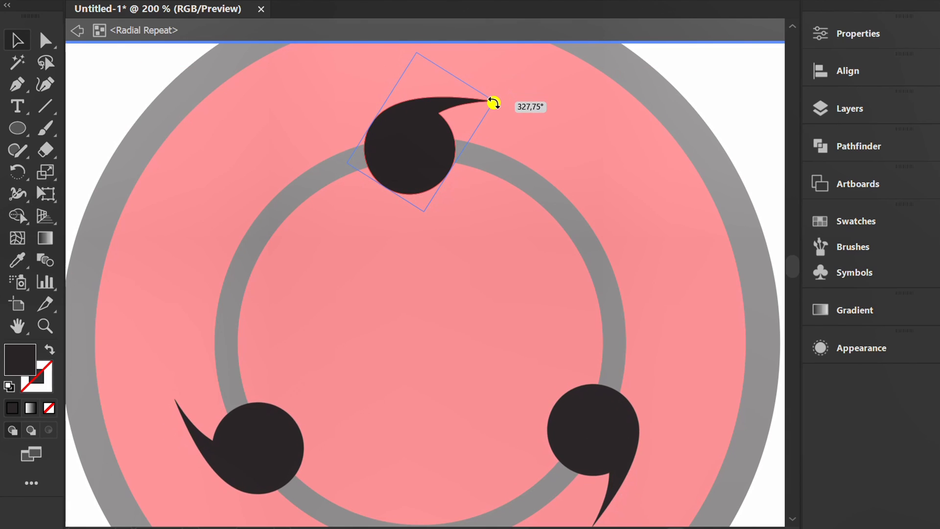